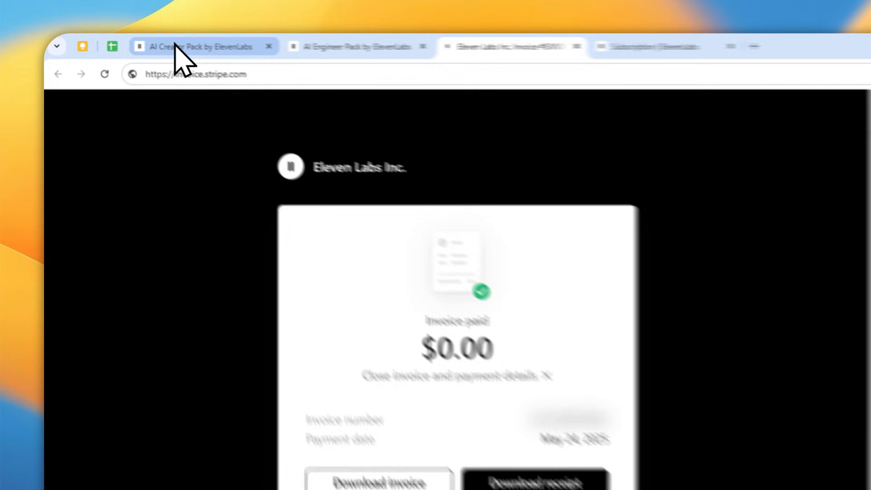
# Switch to the AI Creator Pack tab and scroll down through its perk cards
pyautogui.click(197, 47)
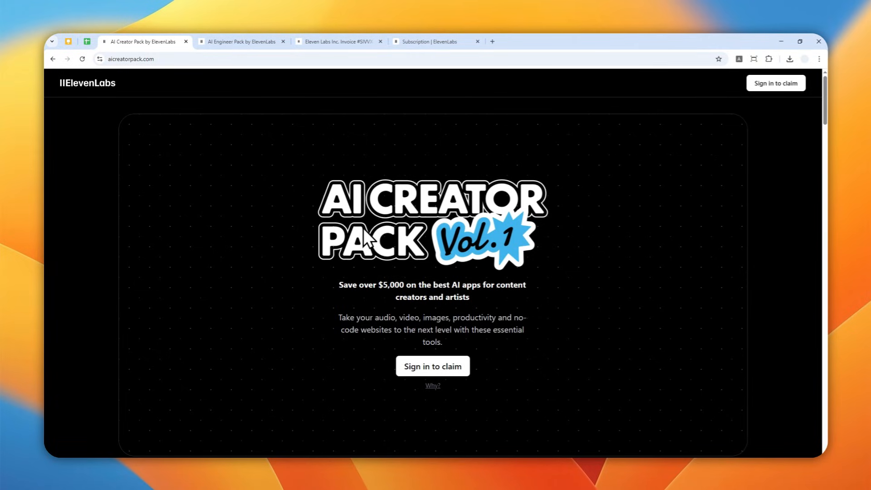
pyautogui.scroll(-3)
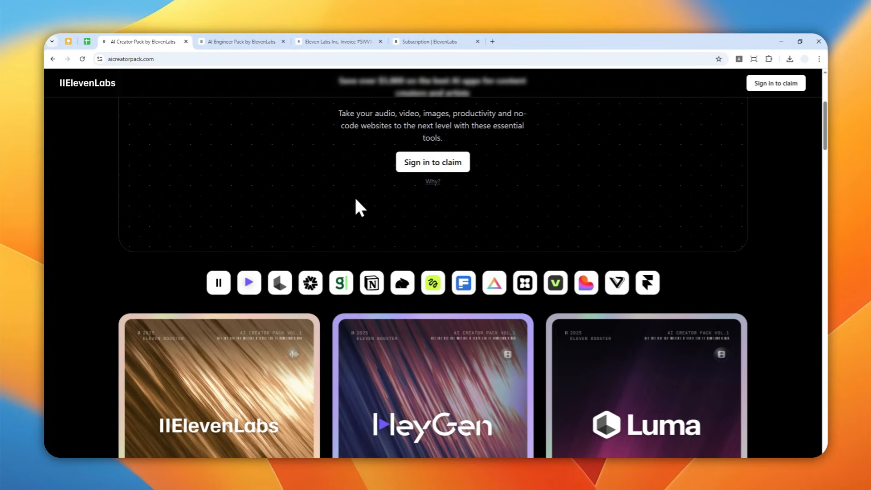
pyautogui.moveTo(341, 179)
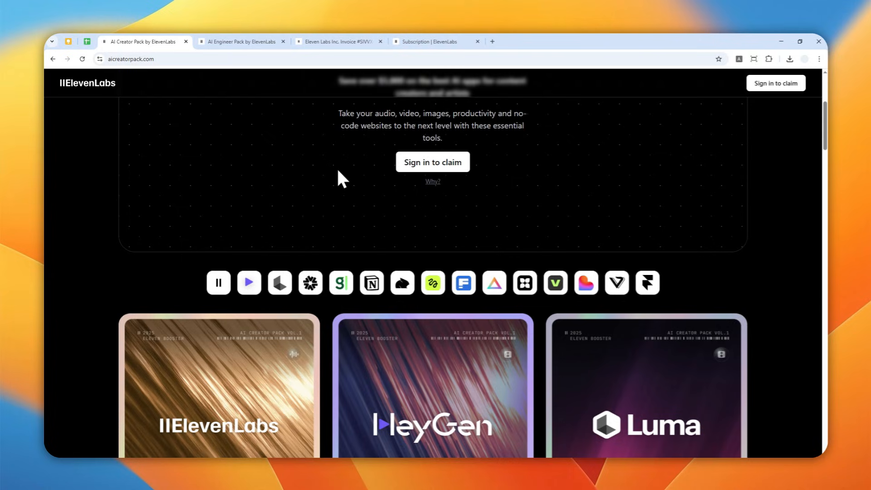
pyautogui.scroll(-3)
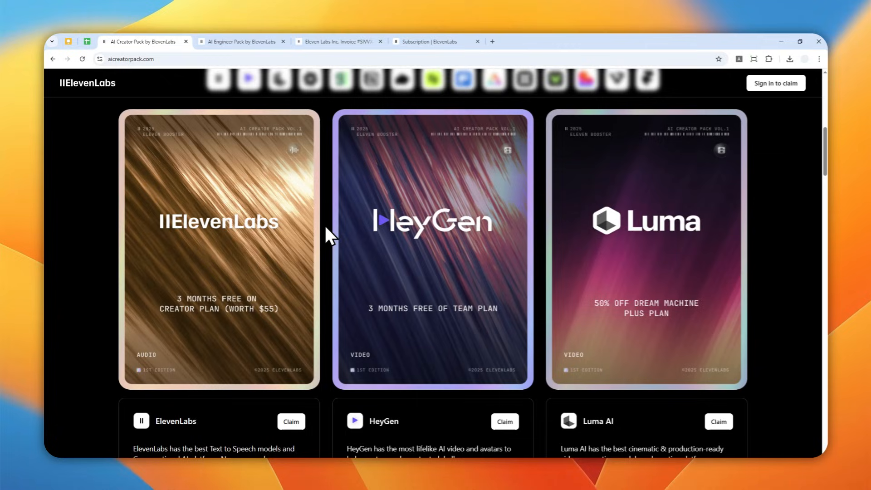
pyautogui.moveTo(219, 292)
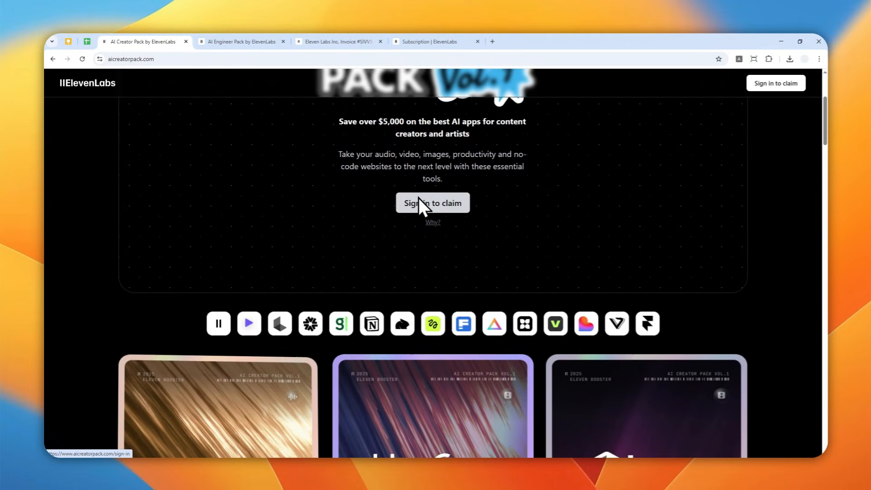
pyautogui.scroll(-3)
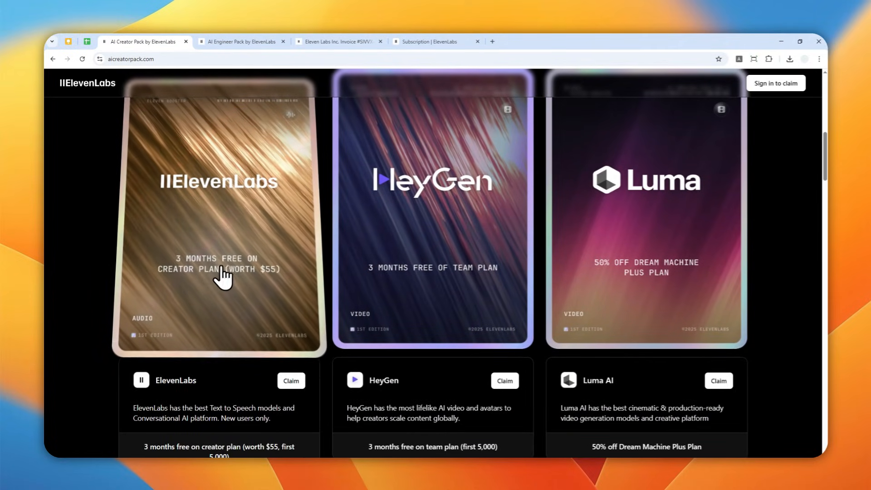
pyautogui.scroll(-3)
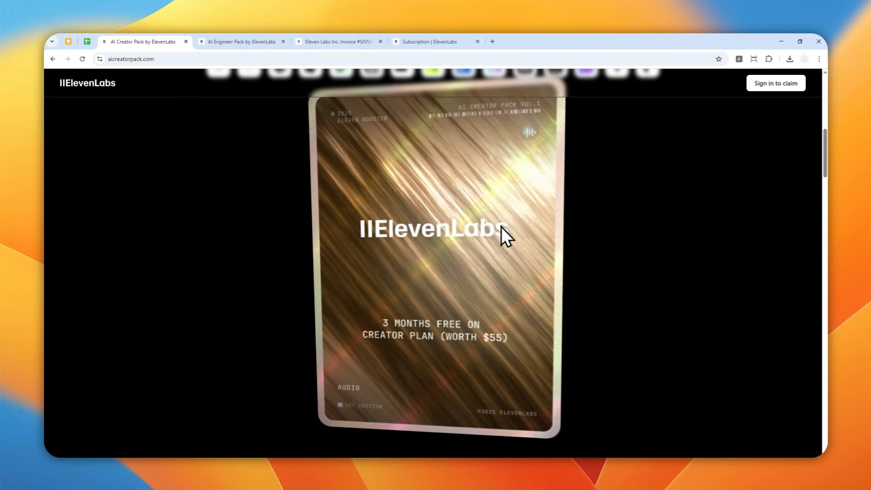
pyautogui.moveTo(456, 287)
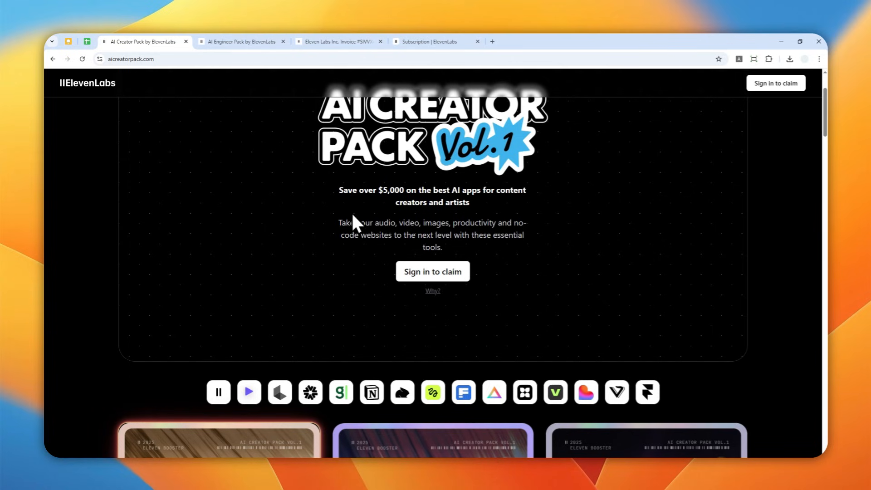
# Scroll down aicreatorpack.com to the ElevenLabs, HeyGen and Luma AI perk cards
pyautogui.scroll(-3)
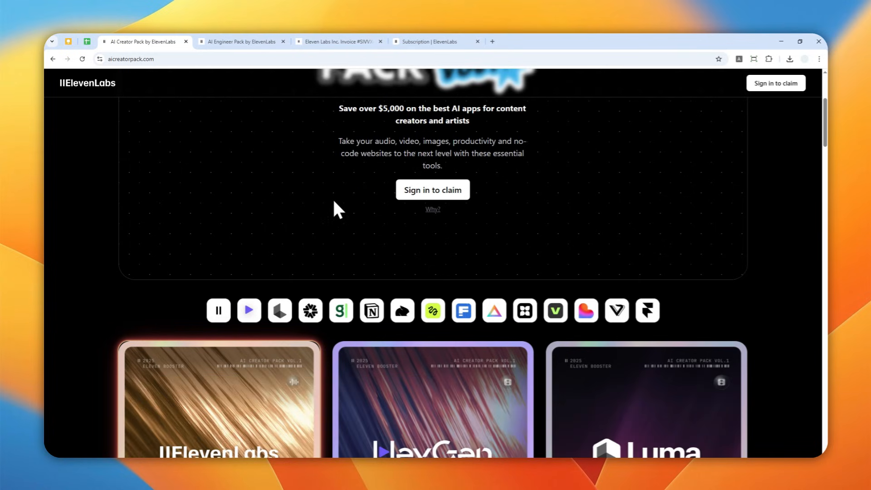
pyautogui.scroll(-3)
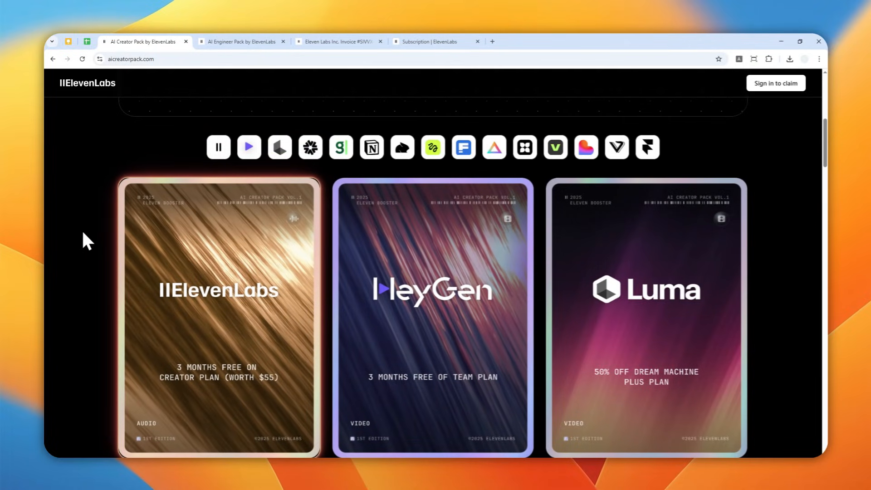
pyautogui.scroll(-3)
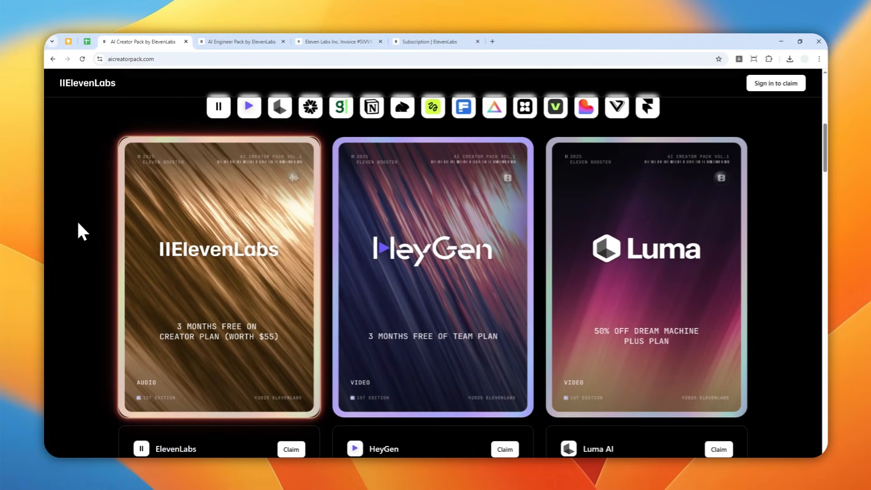
pyautogui.moveTo(81, 227)
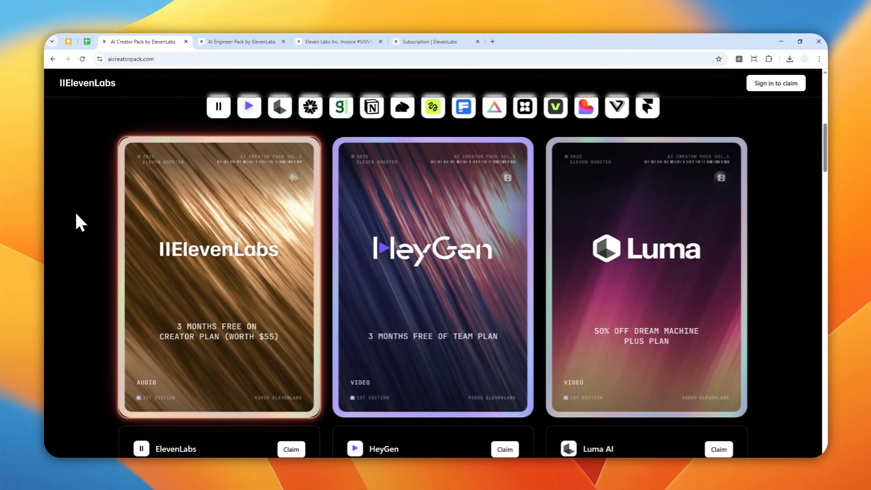
# Switch to the AI Engineer Pack tab and scroll to the Vol. 4 perks
pyautogui.click(241, 41)
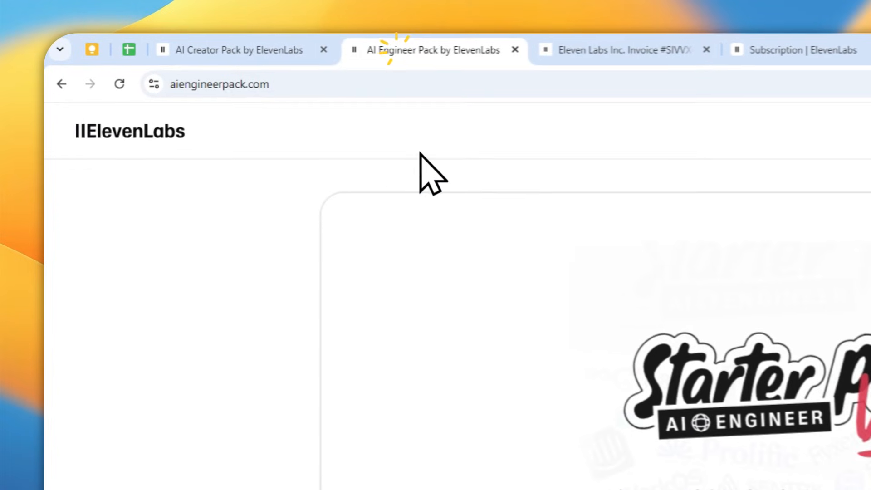
pyautogui.moveTo(334, 308)
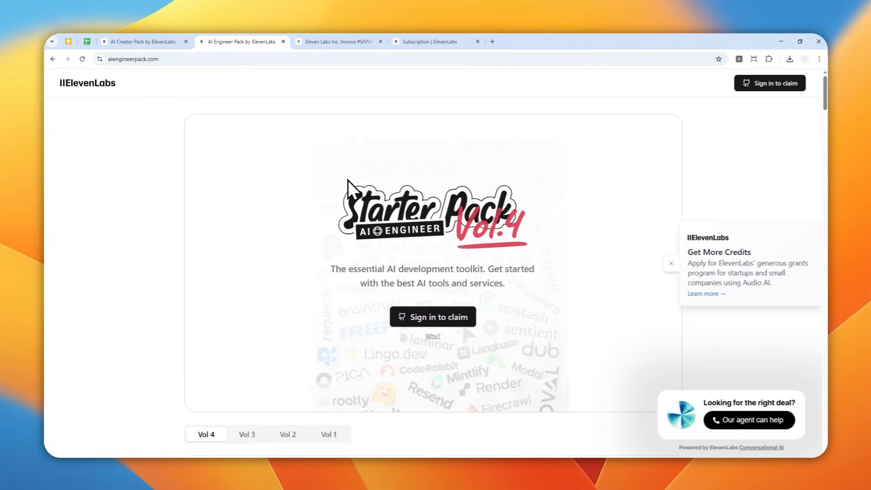
pyautogui.moveTo(306, 242)
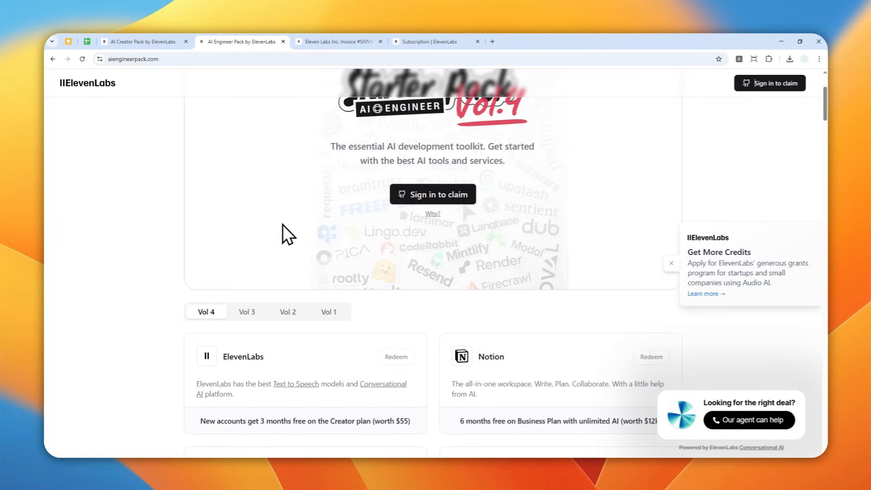
pyautogui.moveTo(433, 195)
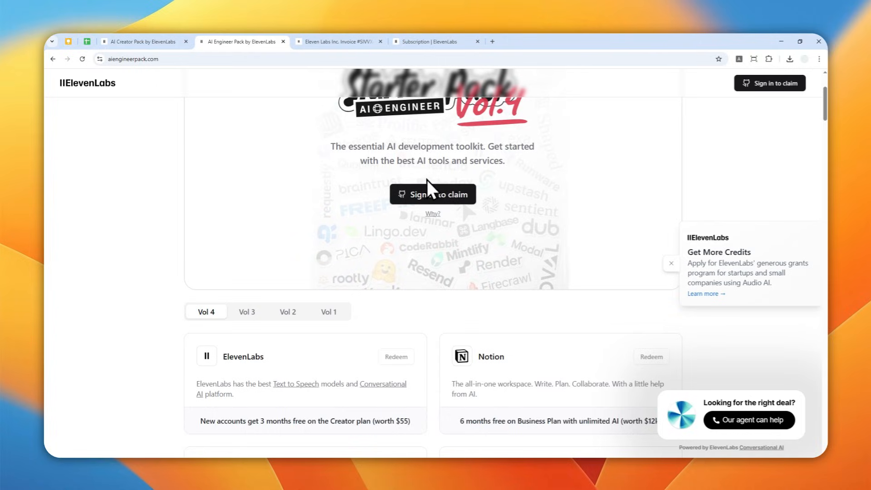
pyautogui.scroll(-3)
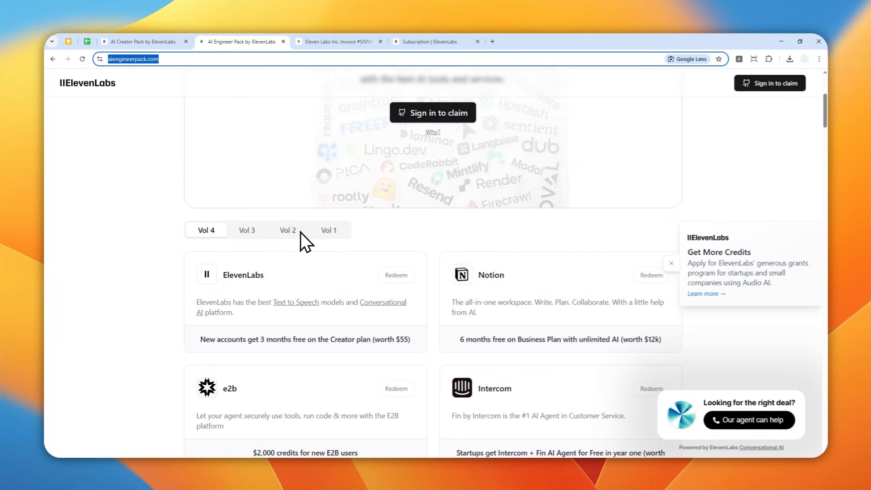
pyautogui.moveTo(297, 301)
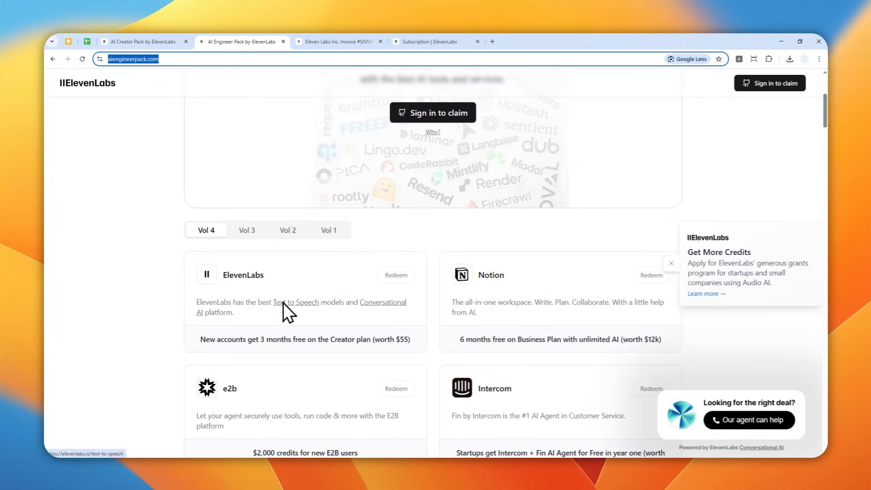
pyautogui.moveTo(233, 316)
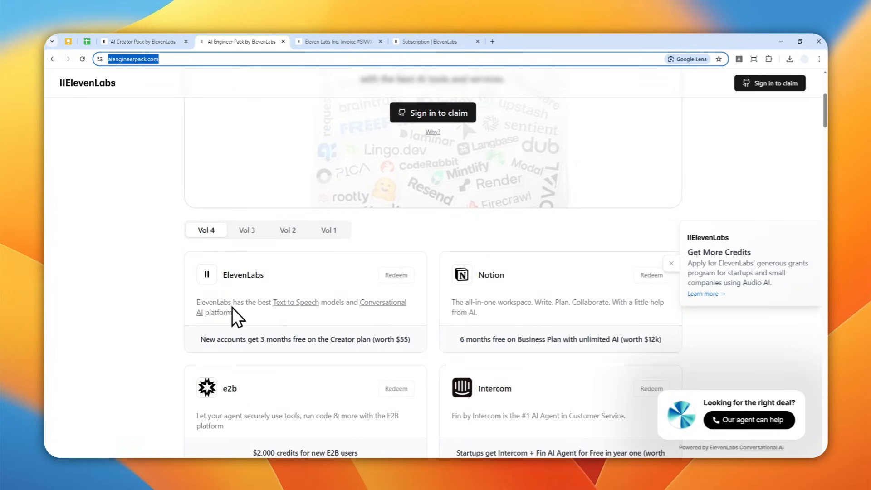
pyautogui.moveTo(279, 292)
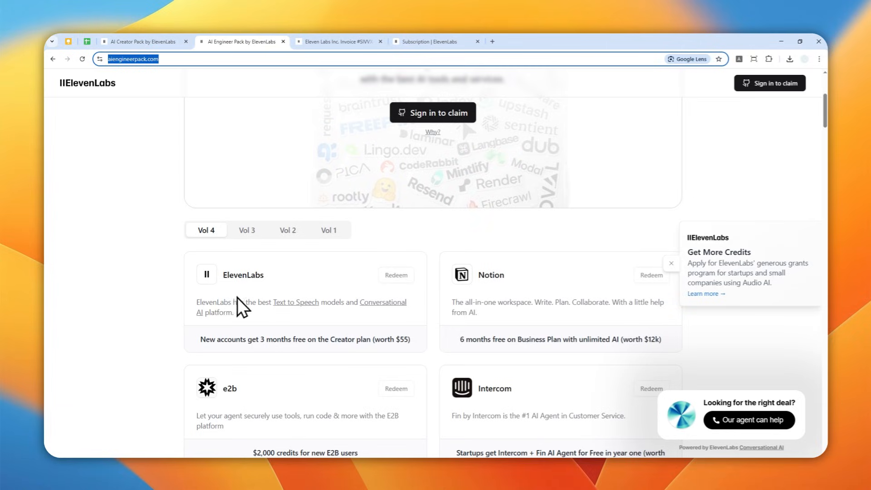
pyautogui.moveTo(339, 261)
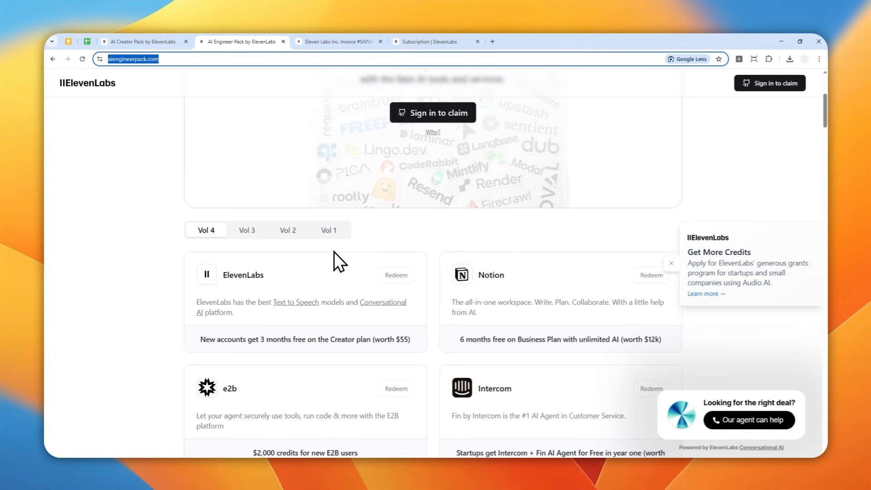
pyautogui.moveTo(307, 307)
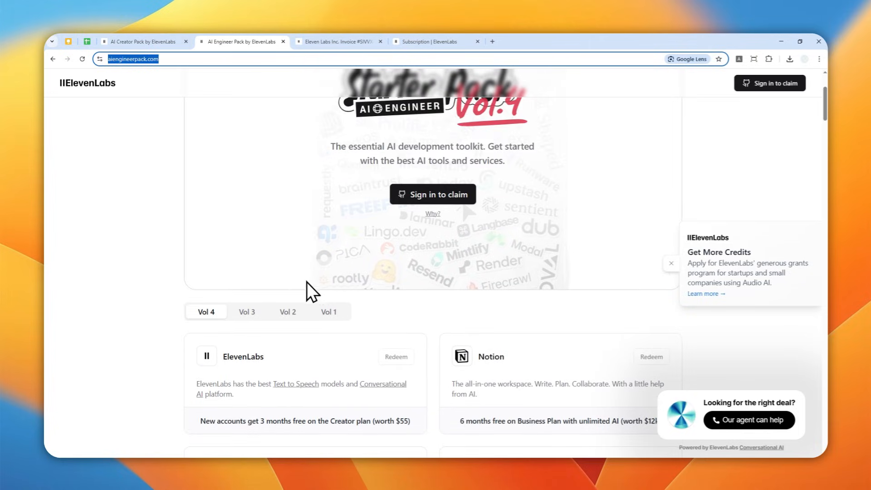
# Return to the AI Creator Pack tab with its ElevenLabs and HeyGen cards
pyautogui.click(142, 41)
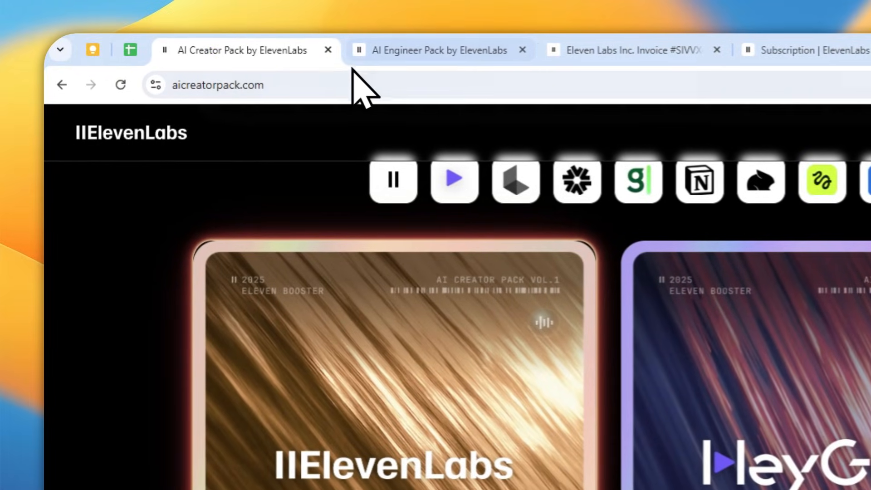
# Pass through the invoice and Subscription pages, then open ElevenLabs Home
pyautogui.click(433, 50)
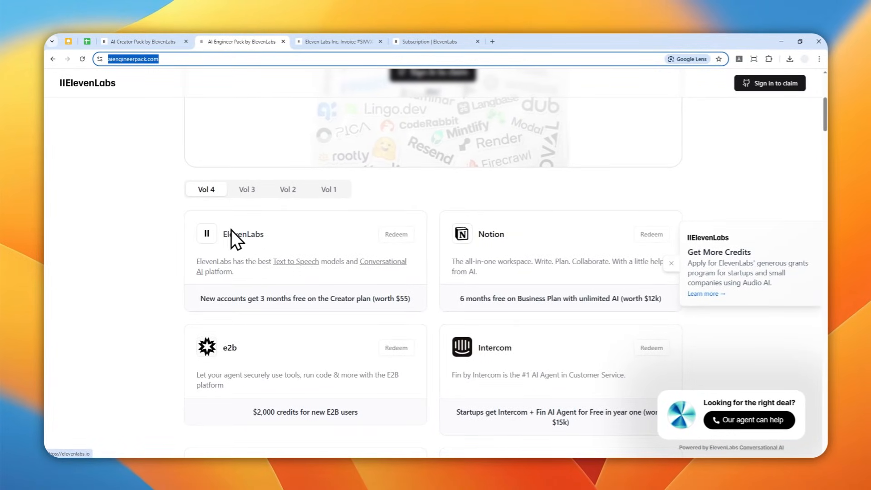
pyautogui.moveTo(270, 286)
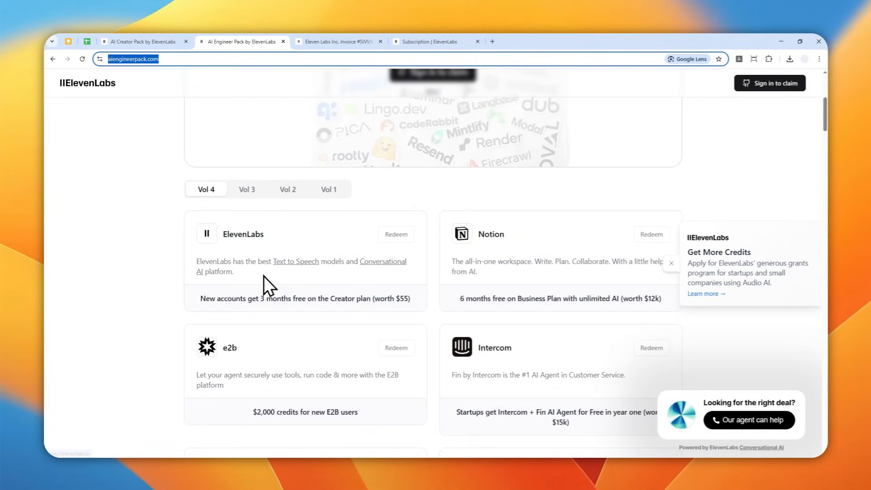
pyautogui.moveTo(313, 214)
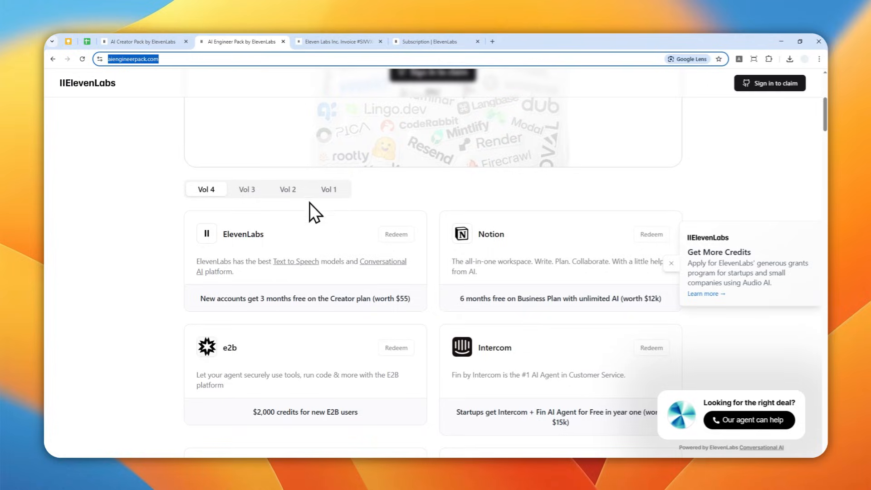
pyautogui.moveTo(364, 61)
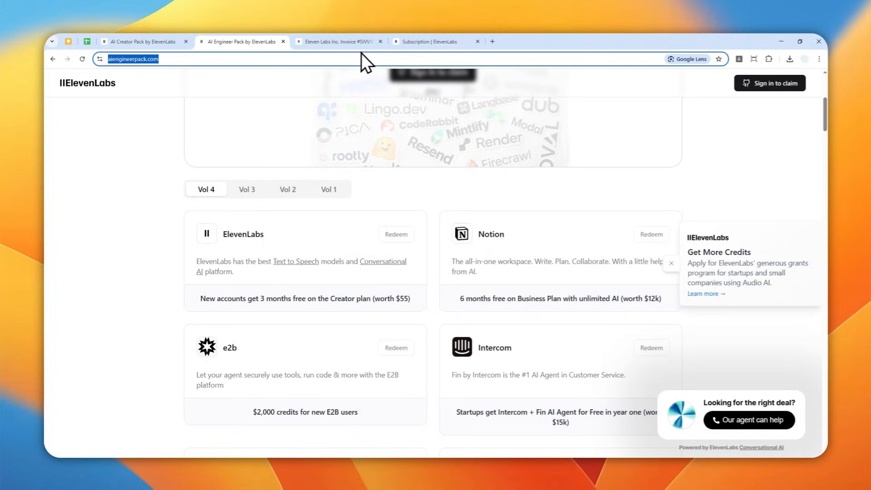
pyautogui.click(340, 41)
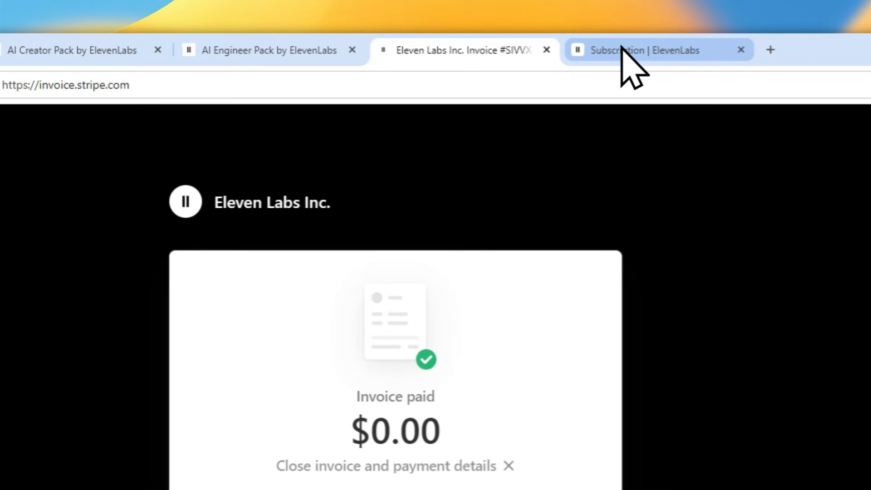
pyautogui.click(634, 50)
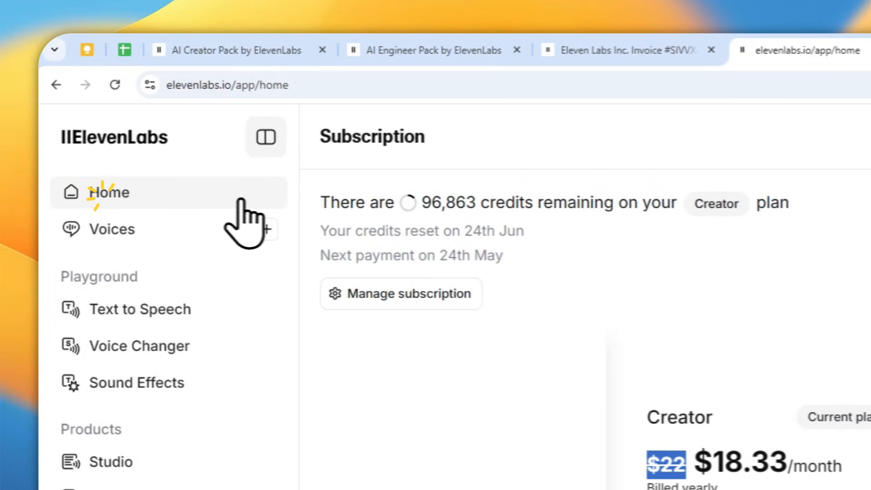
pyautogui.click(109, 193)
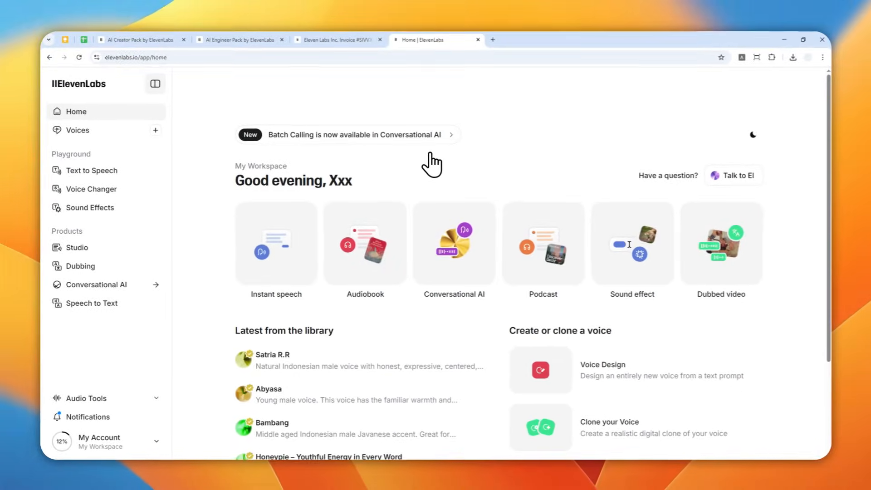